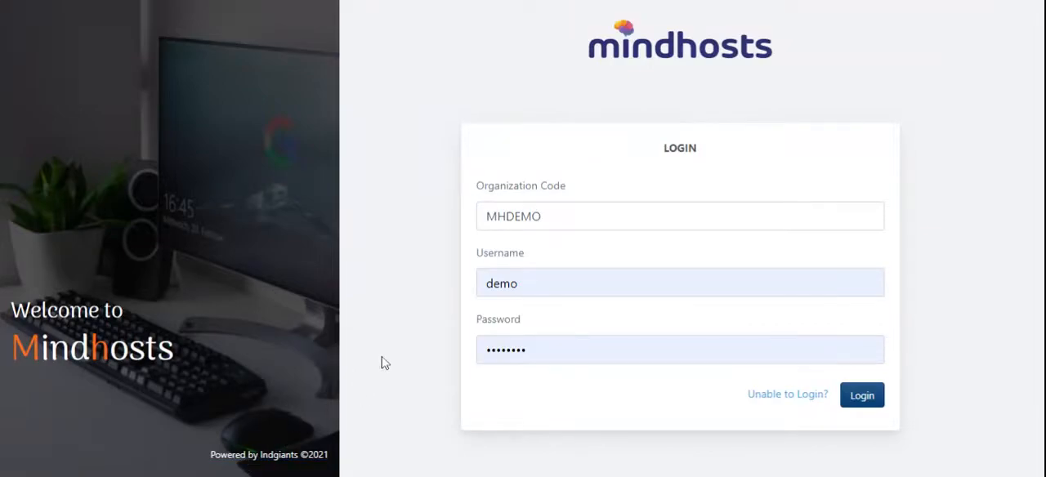
mouse_move(399, 343)
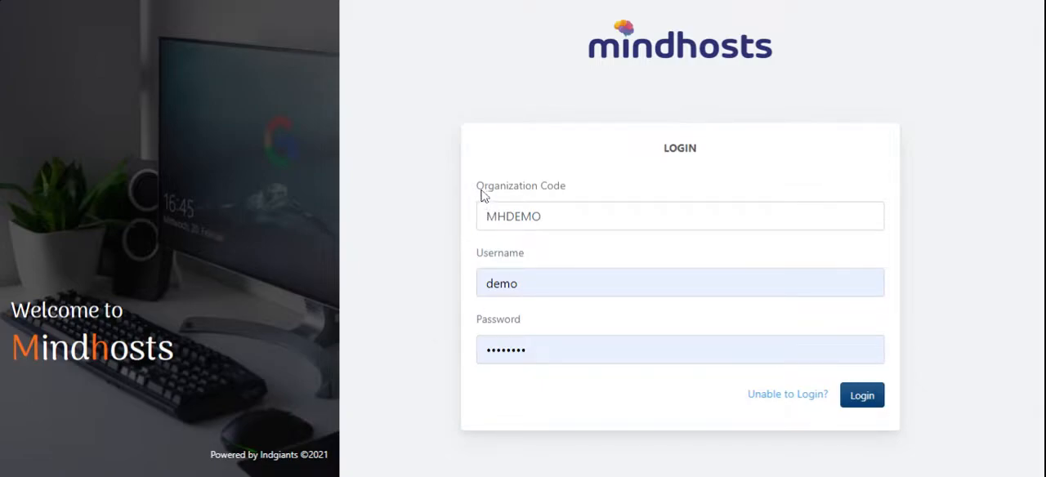
mouse_move(572, 196)
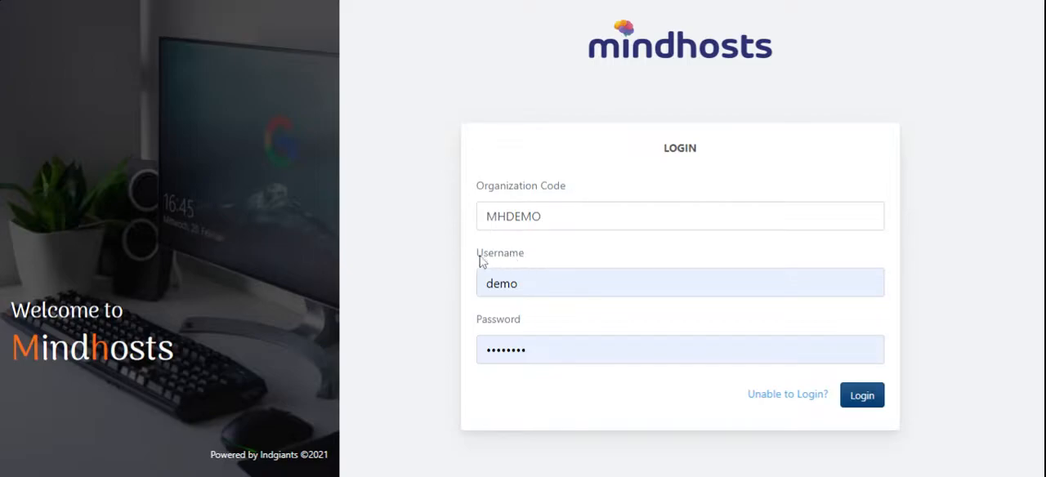
mouse_move(481, 341)
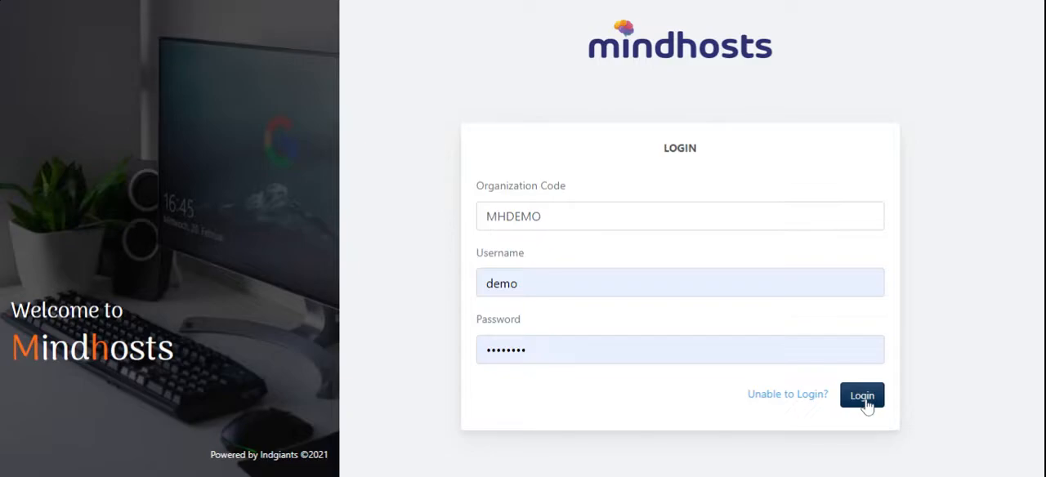
Log in to the school demo account and review the dashboard's summary counts, including 0 online classes and 2 lecture streams.
click(861, 395)
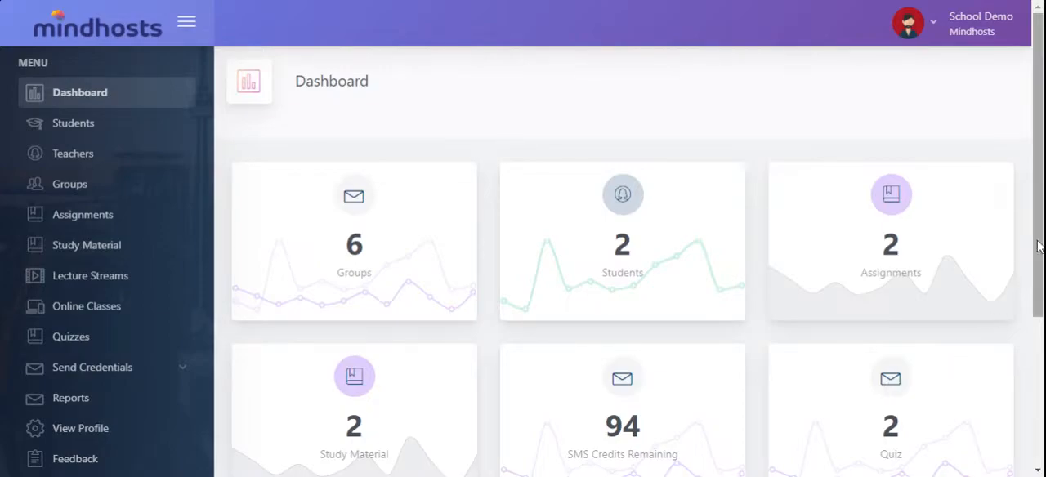
scroll(down, 3)
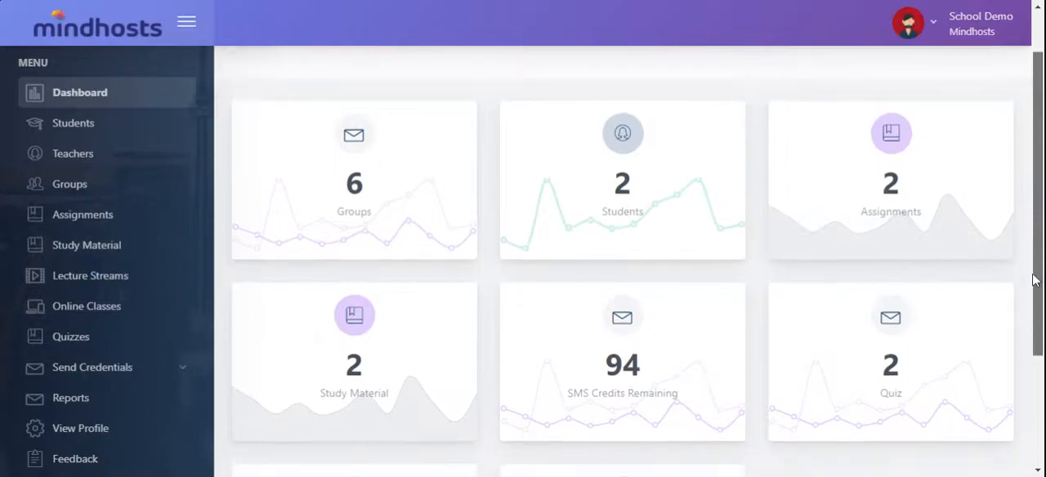
scroll(down, 3)
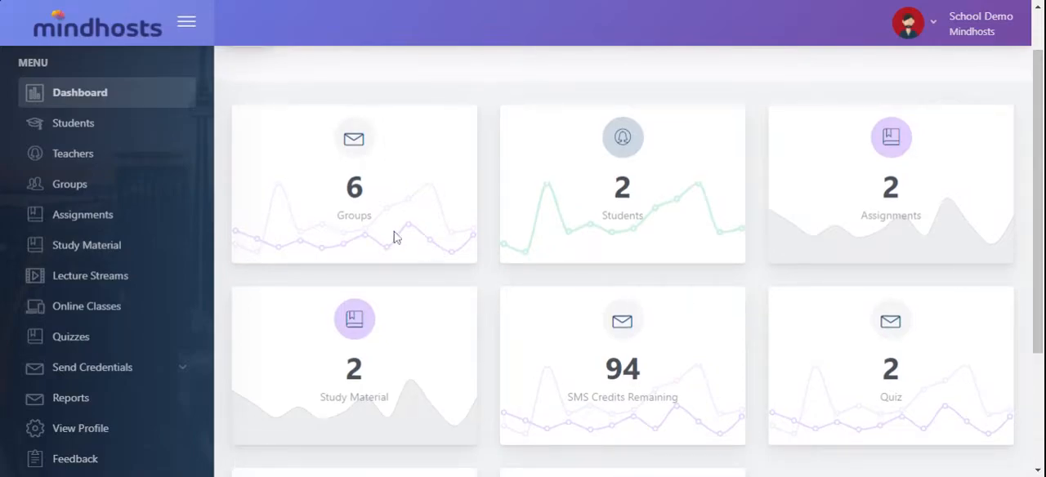
mouse_move(853, 226)
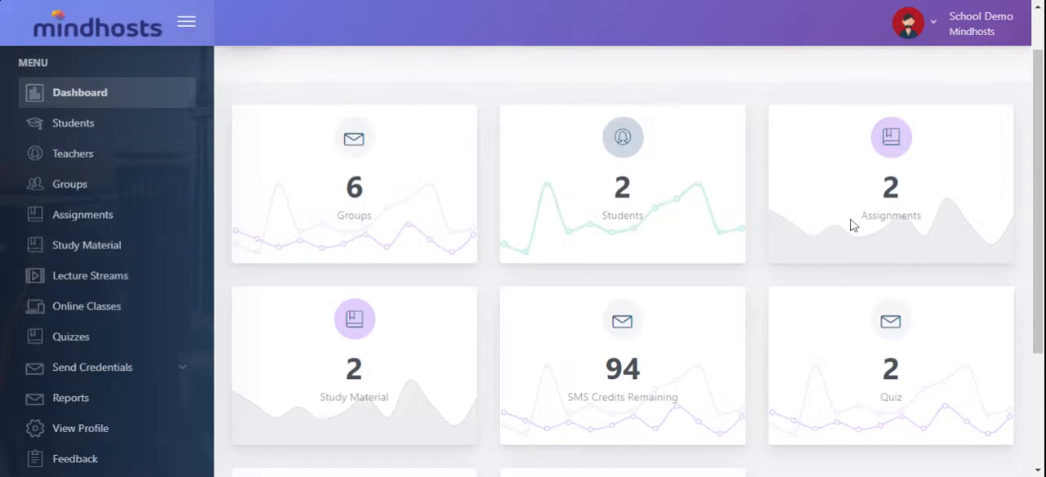
mouse_move(330, 474)
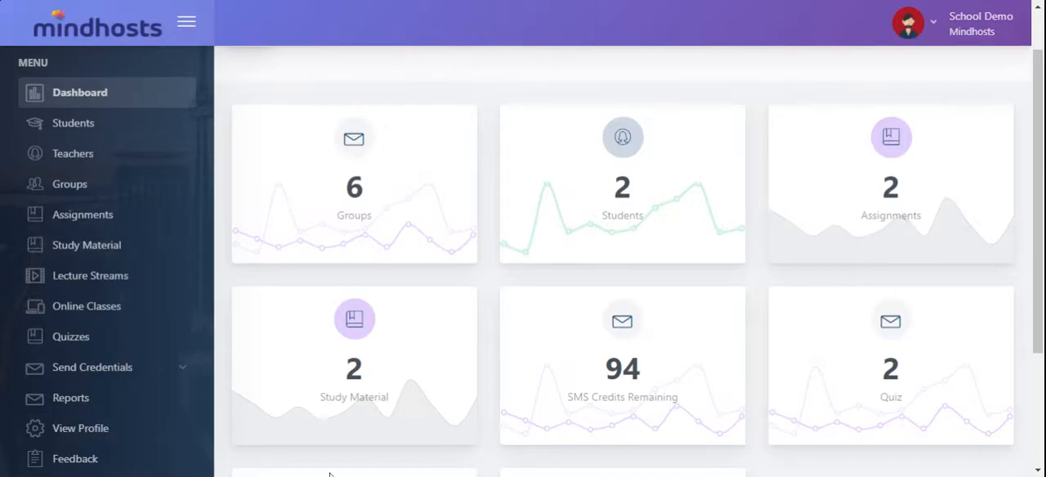
mouse_move(363, 403)
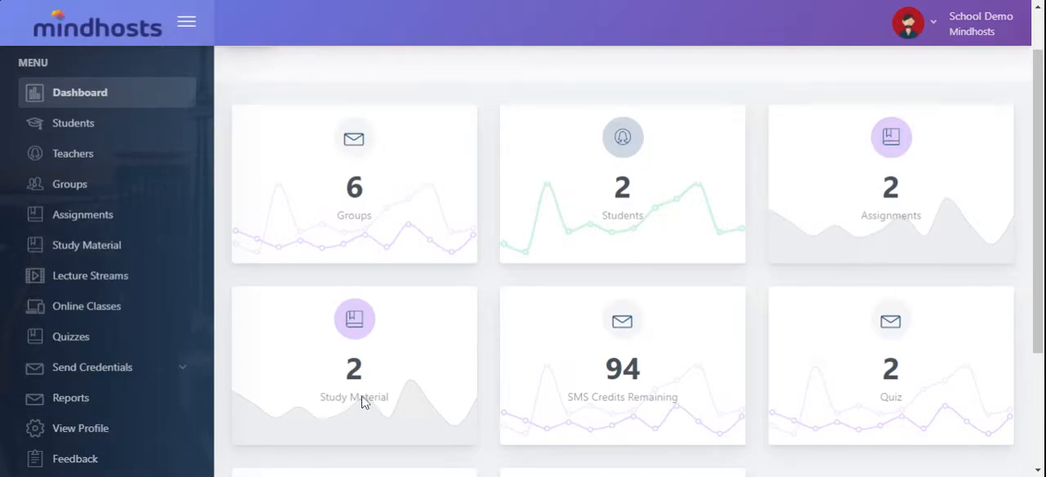
mouse_move(622, 406)
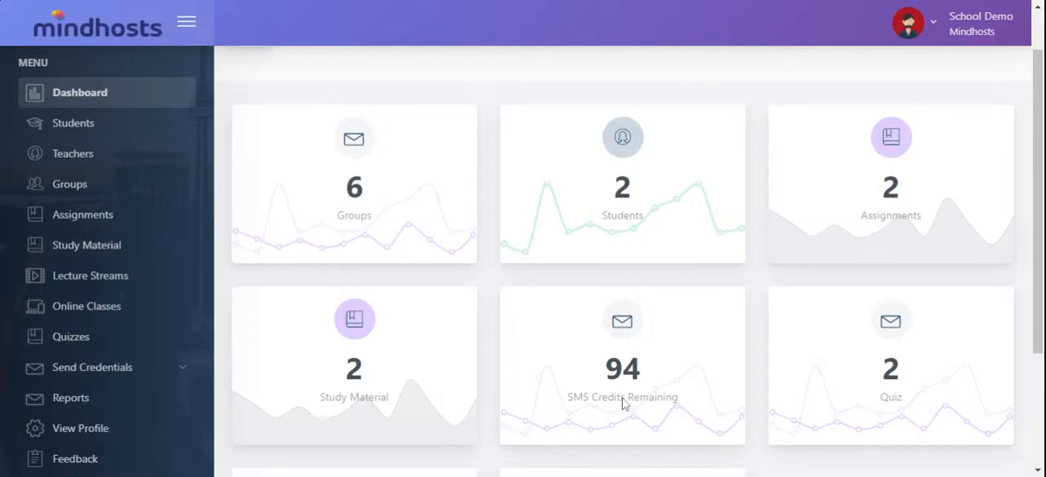
mouse_move(779, 407)
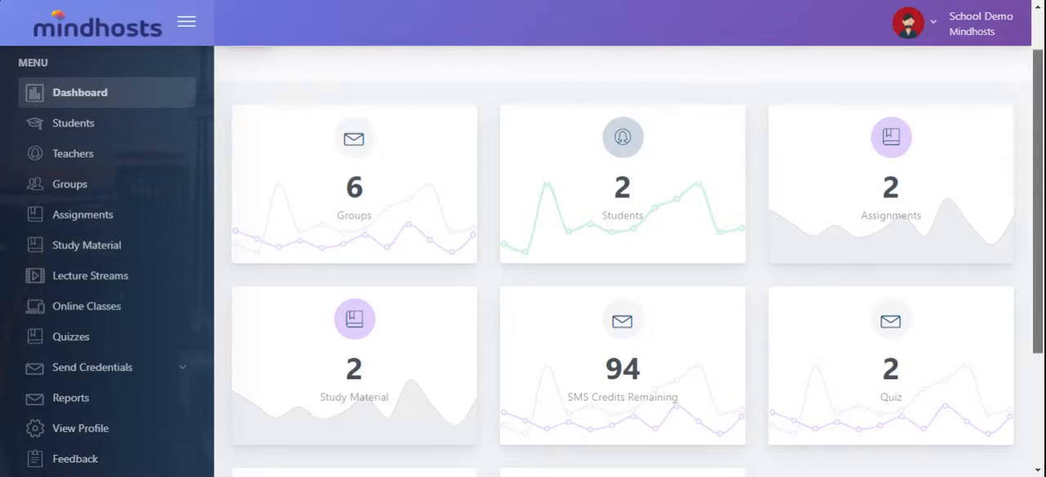
scroll(down, 3)
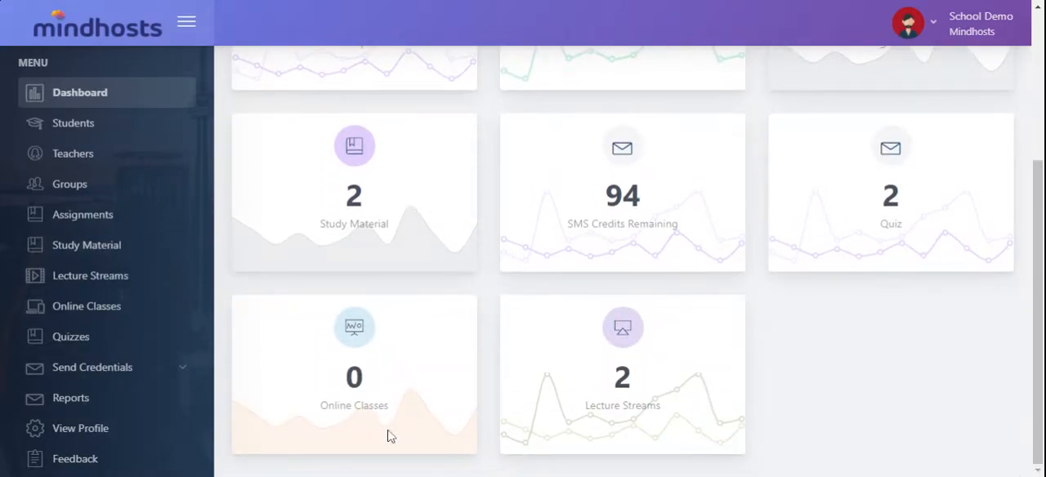
mouse_move(366, 415)
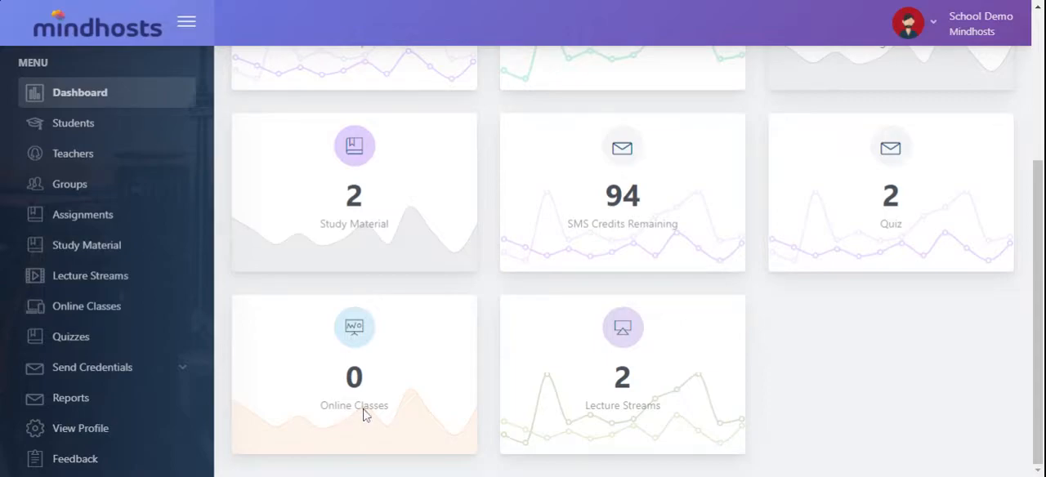
mouse_move(622, 413)
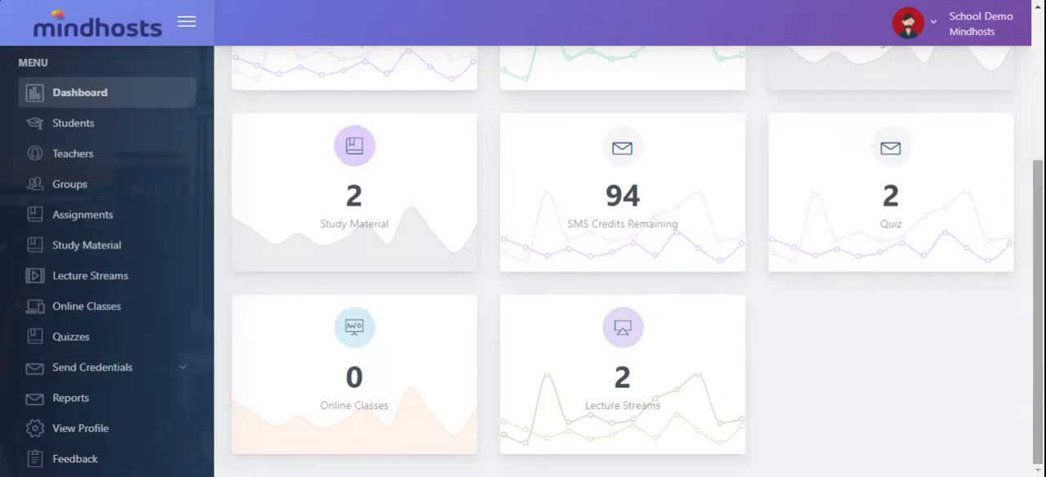
scroll(up, 3)
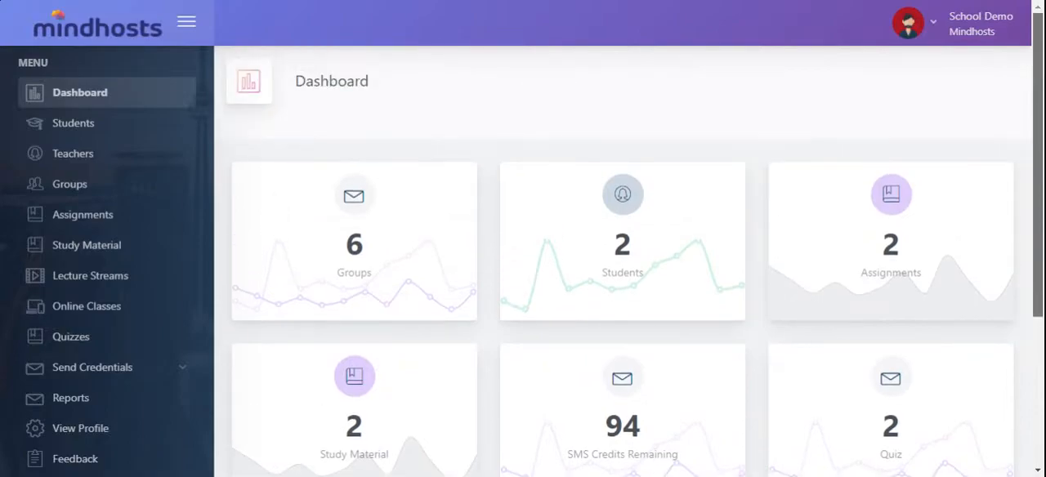
mouse_move(641, 272)
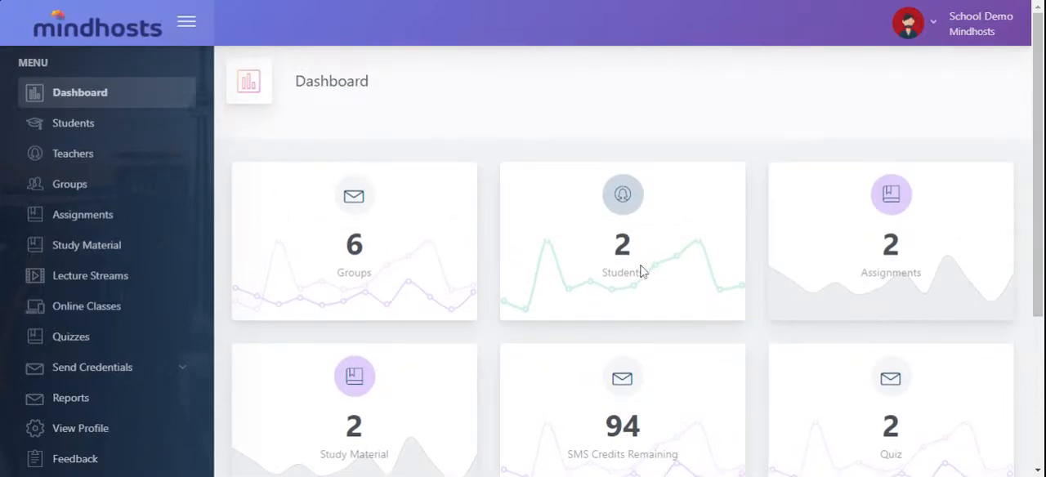
mouse_move(629, 276)
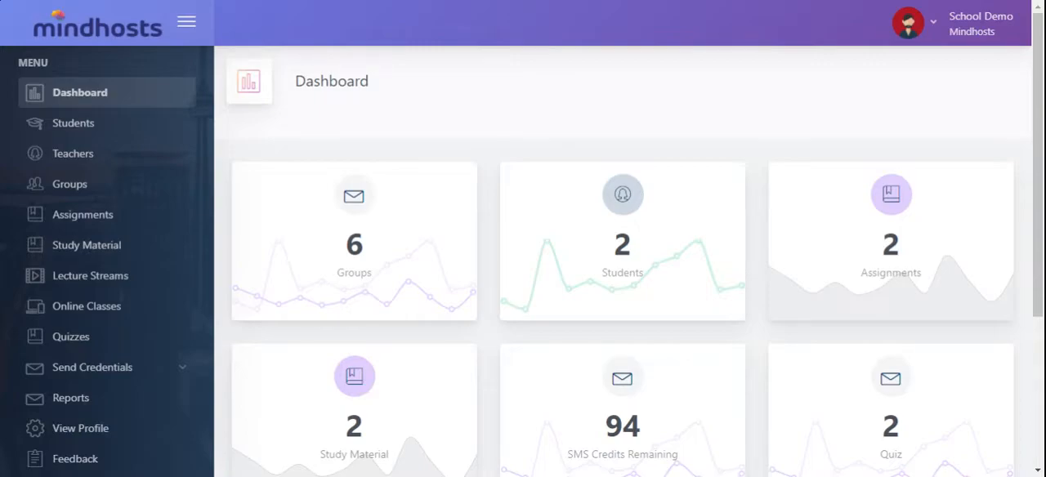
mouse_move(605, 265)
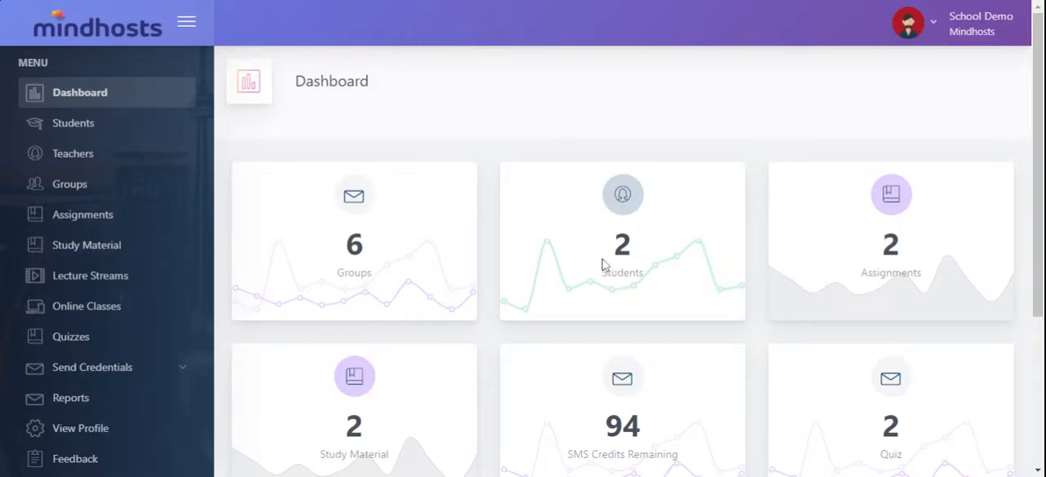
mouse_move(147, 166)
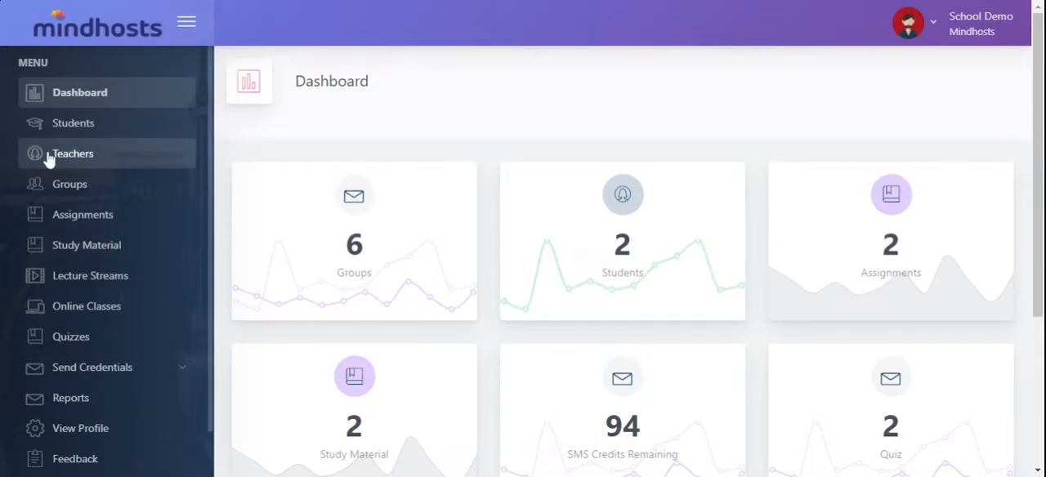
Go to the All Teachers list and start a blank Create Teacher form.
click(72, 154)
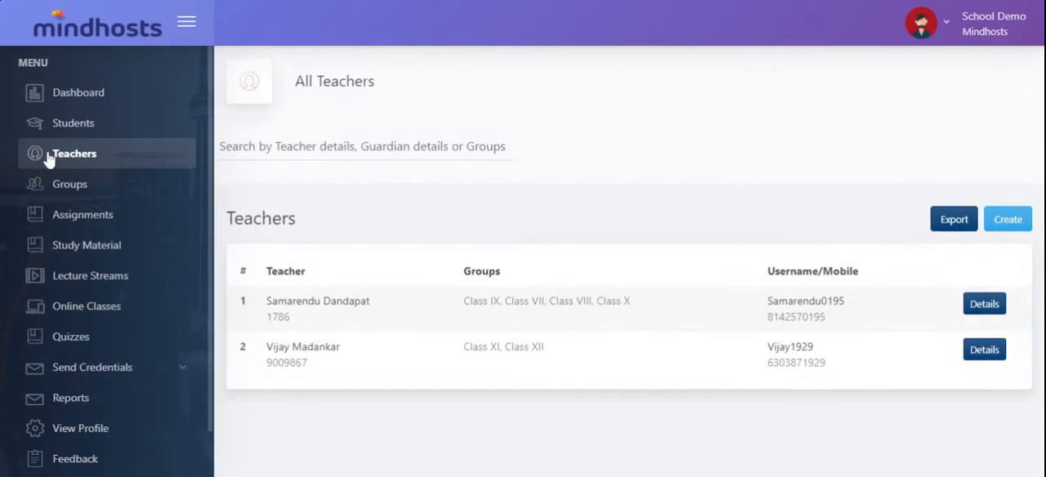
mouse_move(188, 249)
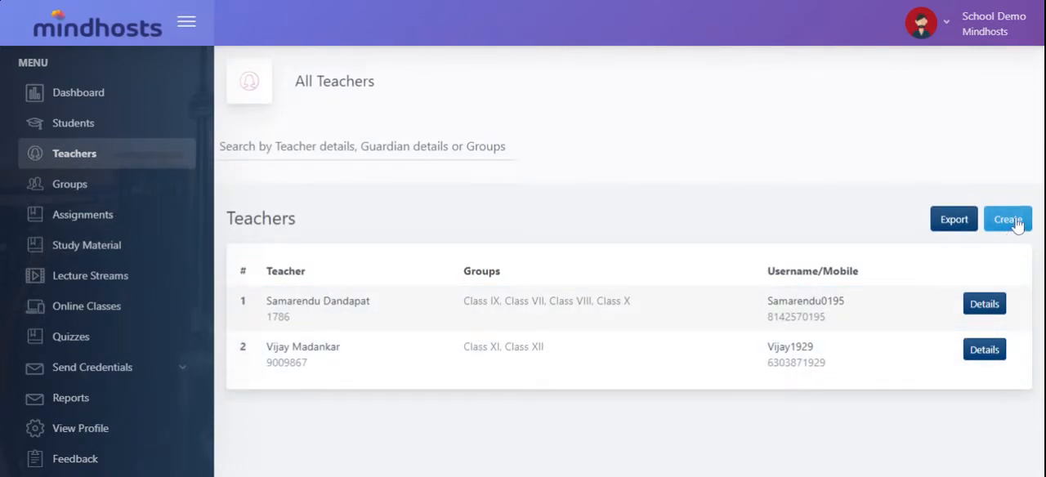
click(1008, 219)
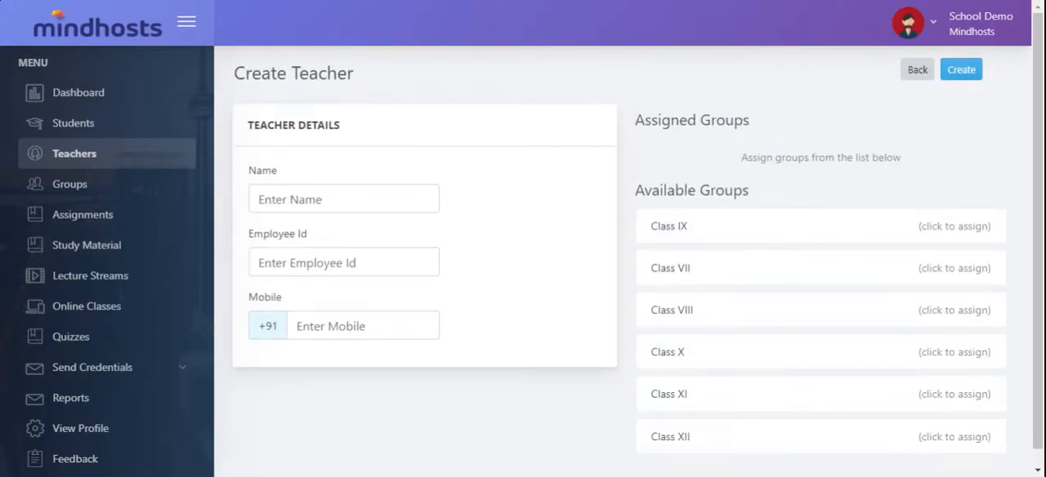
click(343, 199)
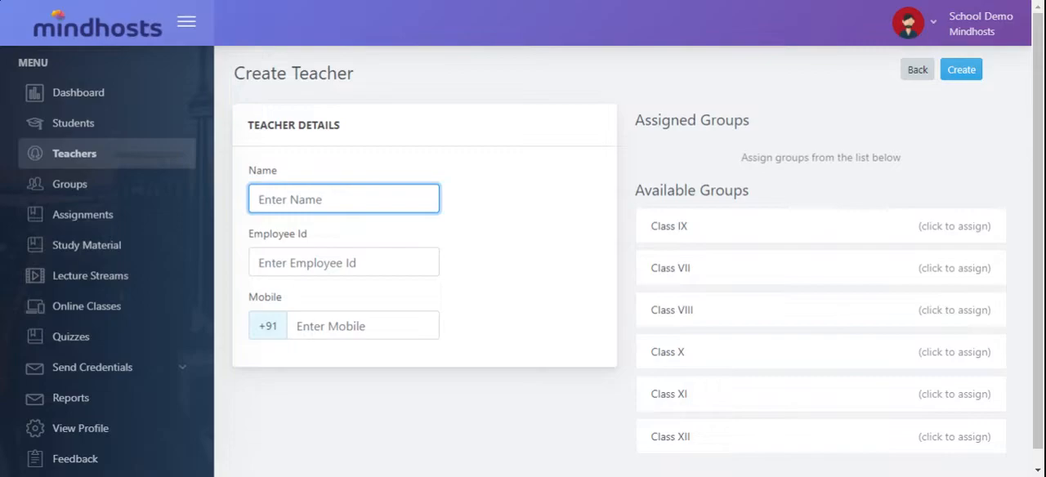
text(Dem)
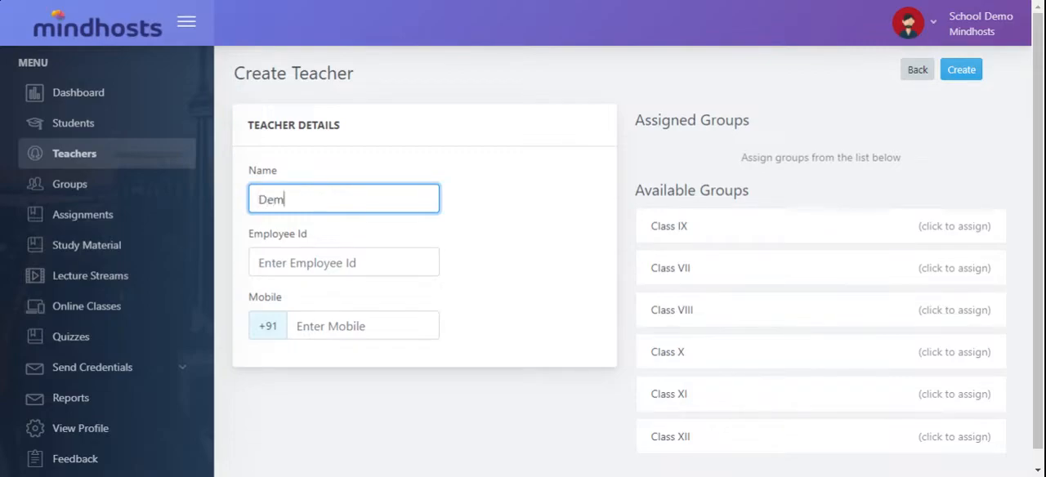
text(o Tea)
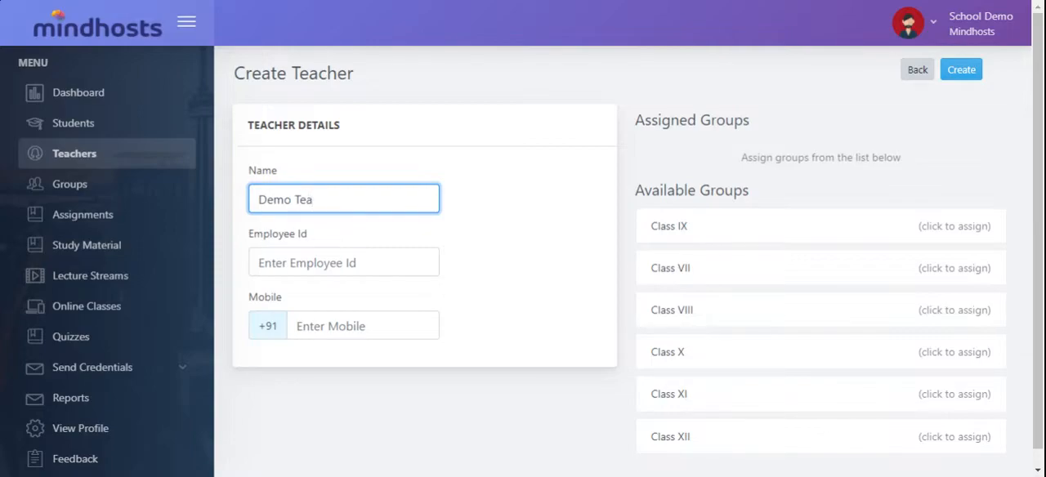
text(cher)
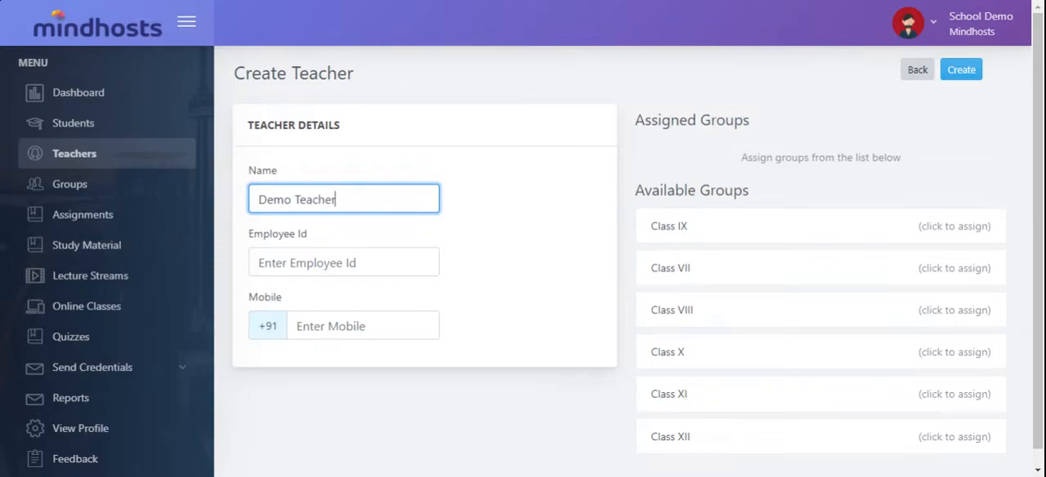
click(343, 261)
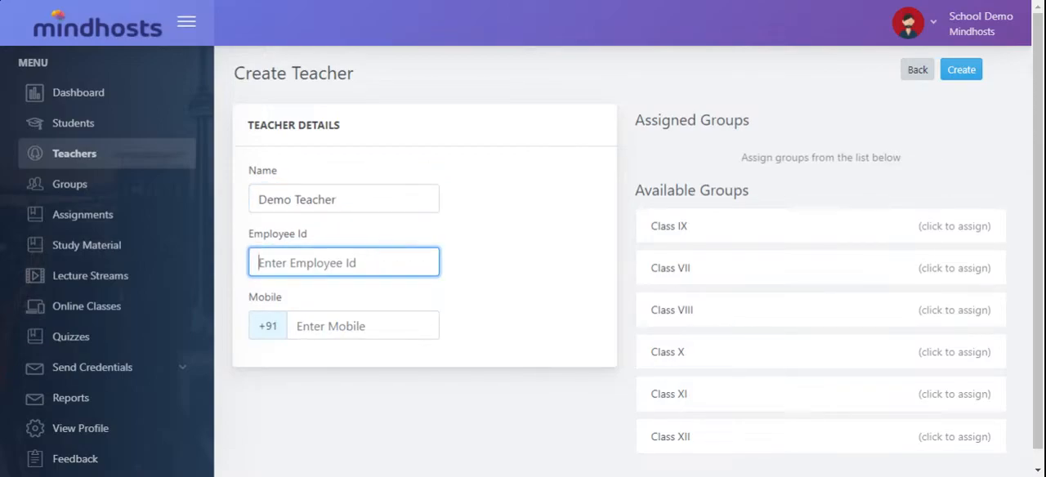
text(987786786)
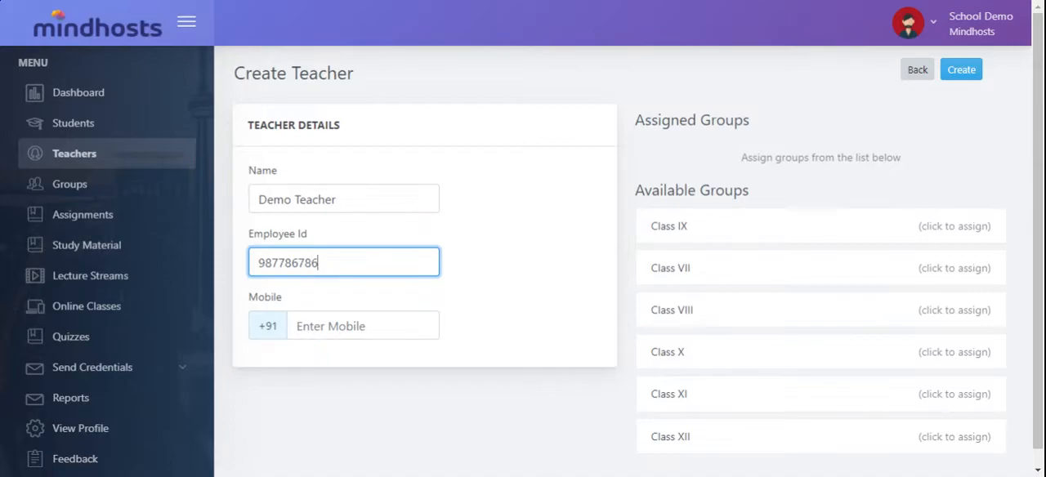
click(363, 327)
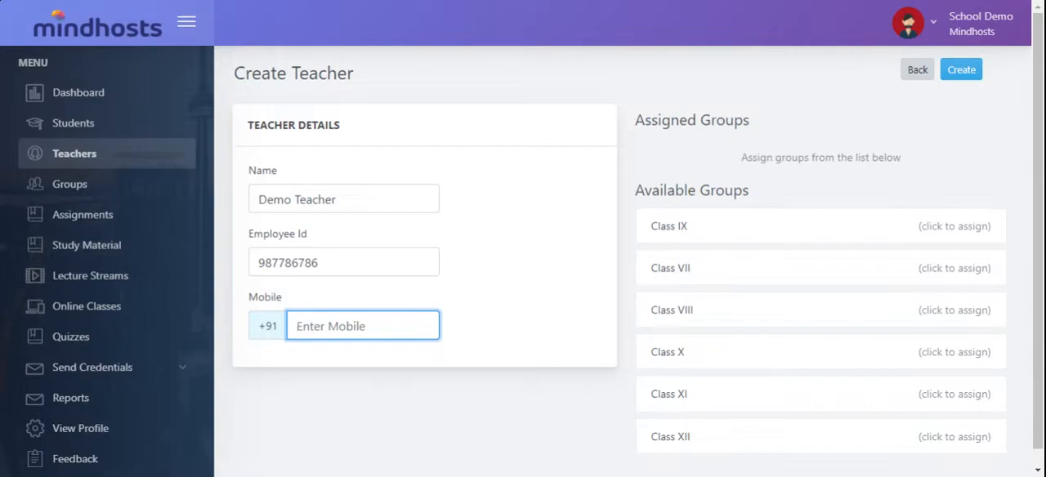
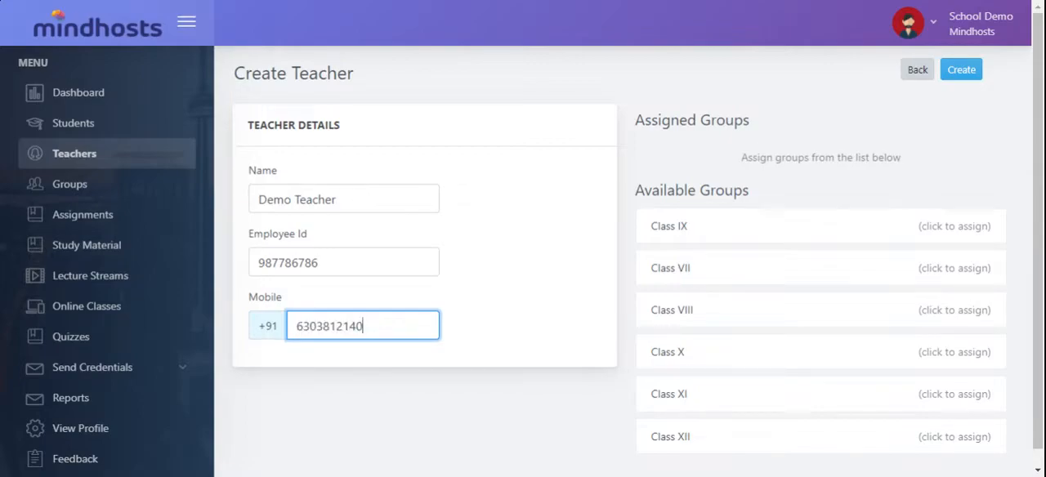
mouse_move(783, 439)
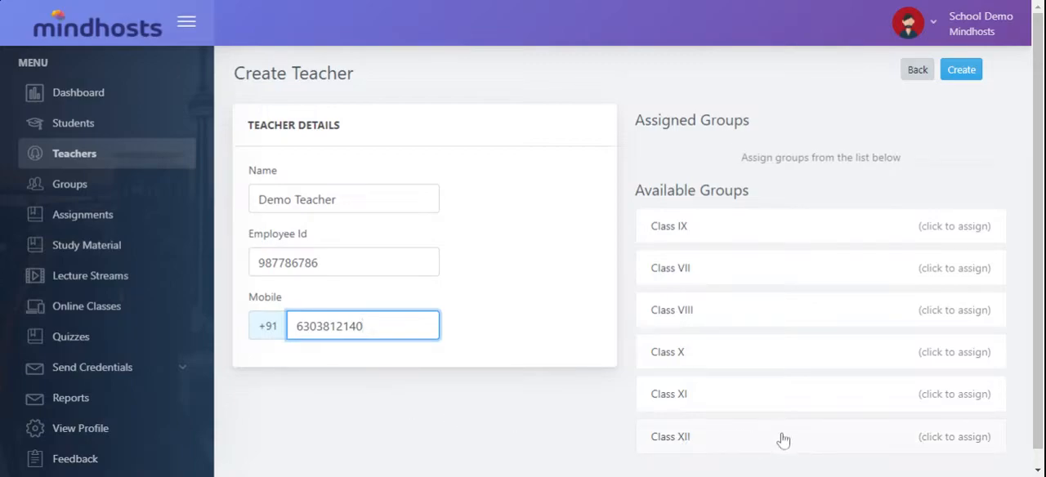
mouse_move(732, 448)
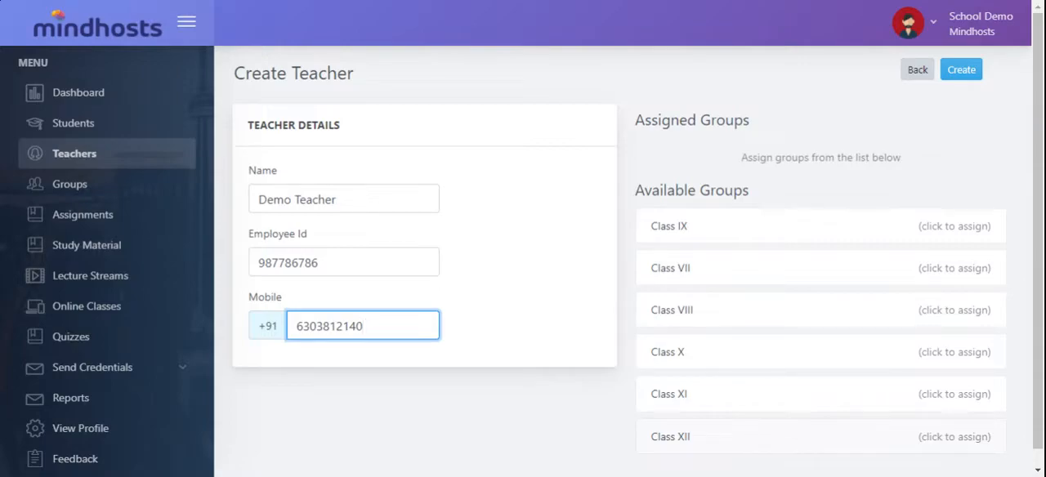
Move Class XII, Class XI and Class X from Available Groups to Assigned Groups.
click(818, 436)
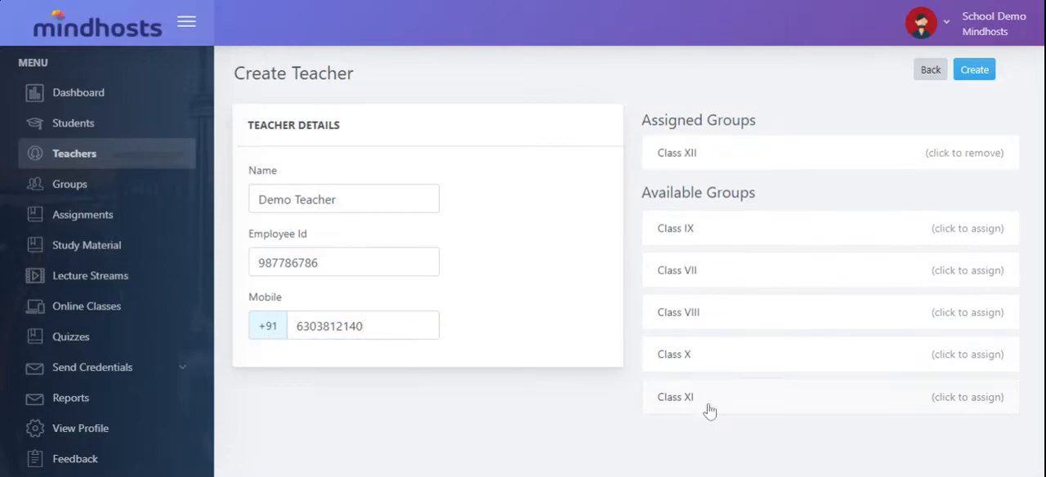
click(676, 396)
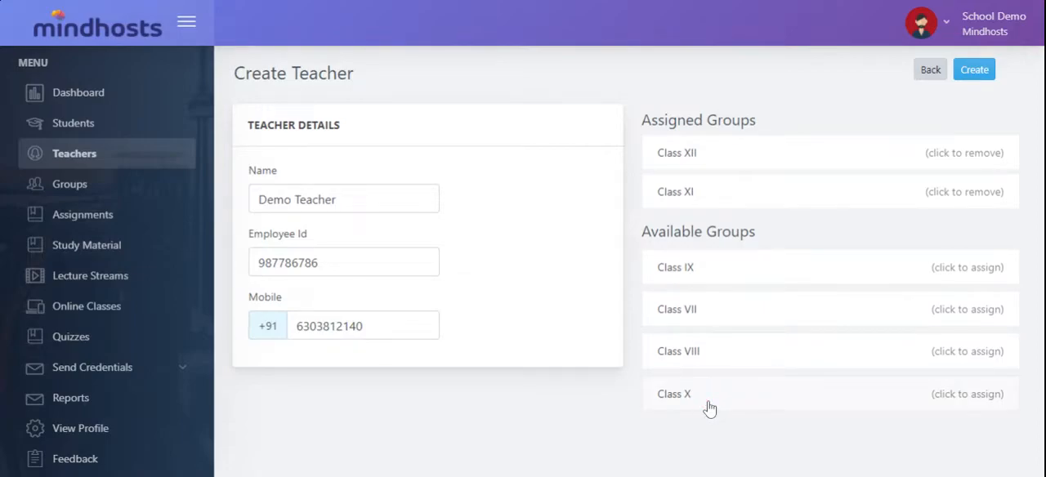
click(674, 394)
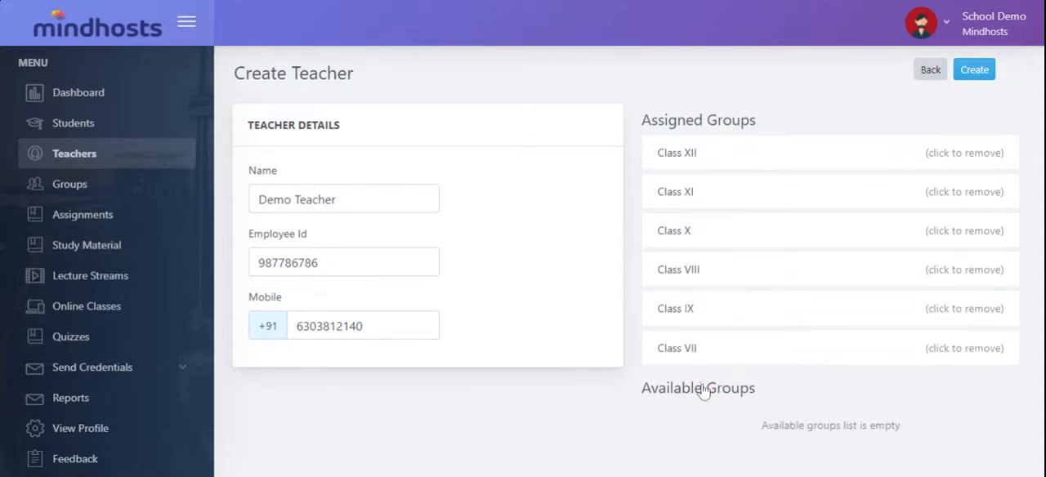
mouse_move(703, 346)
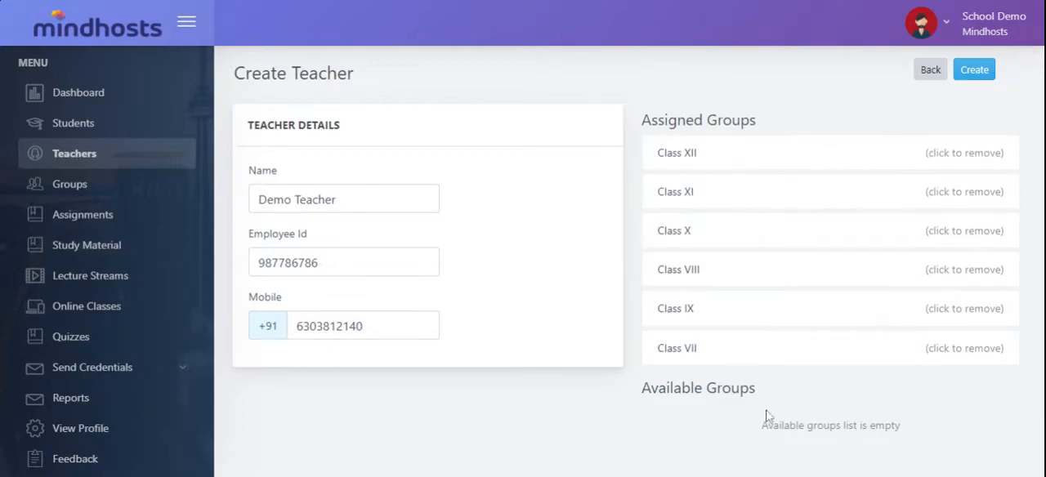
mouse_move(445, 406)
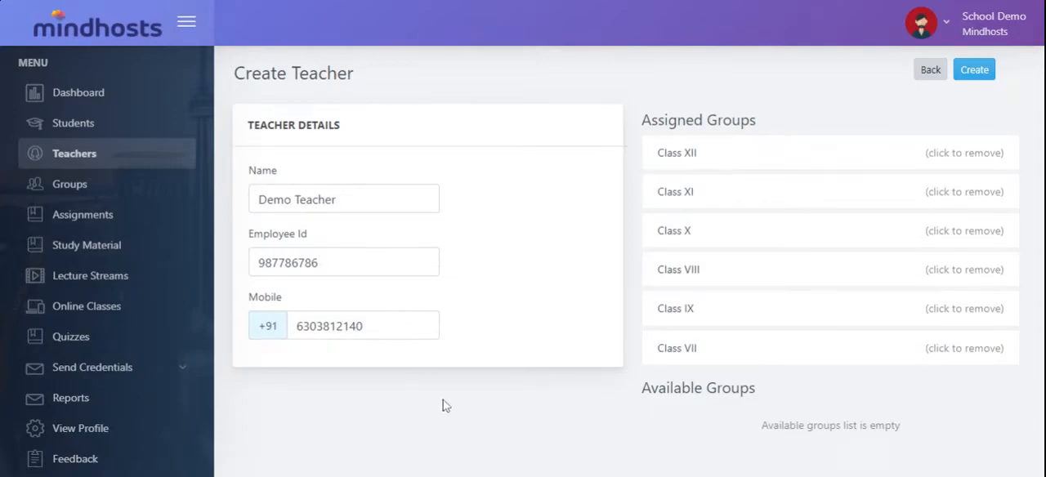
mouse_move(974, 68)
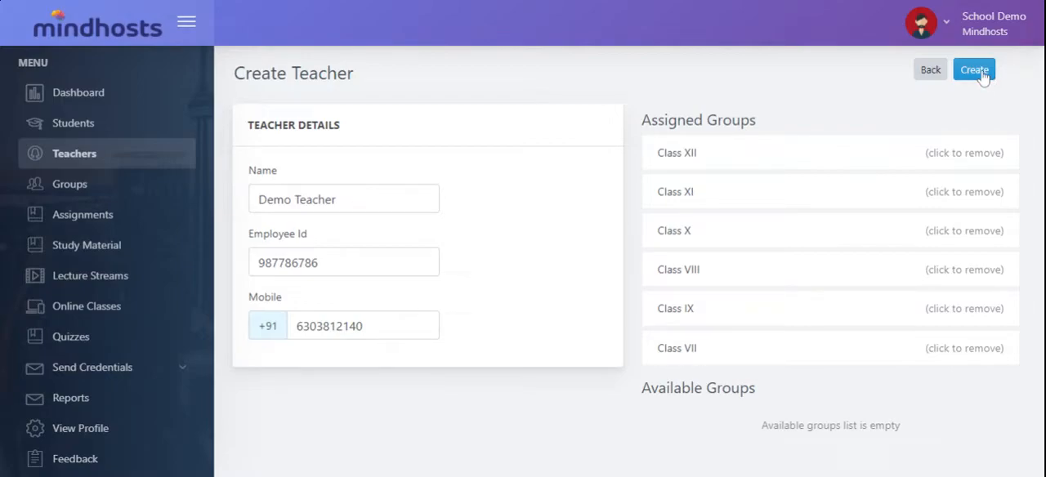
Submit and confirm the new teacher so Demo Teacher appears first in the All Teachers list.
click(974, 68)
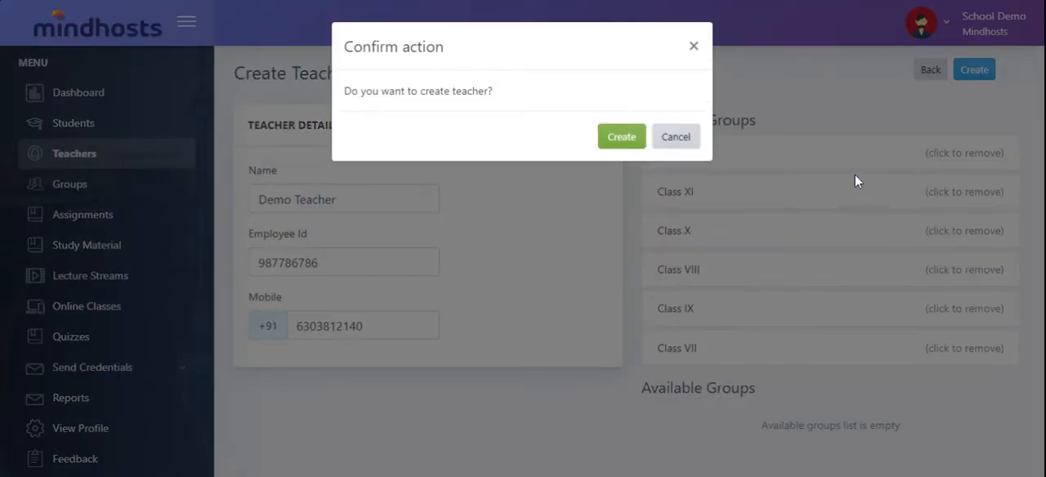
click(621, 138)
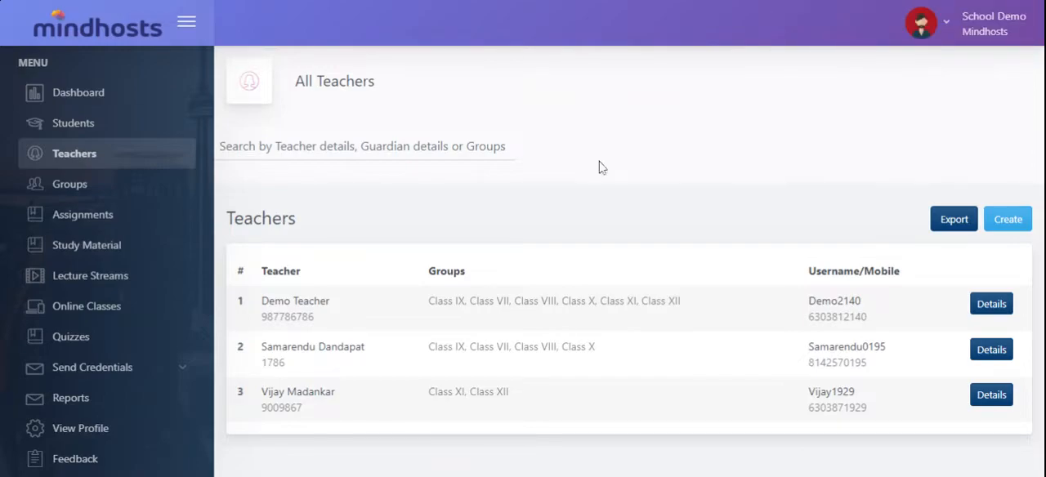
View Demo Teacher's Edit Teacher page and highlight the generated username Demo2140.
click(991, 304)
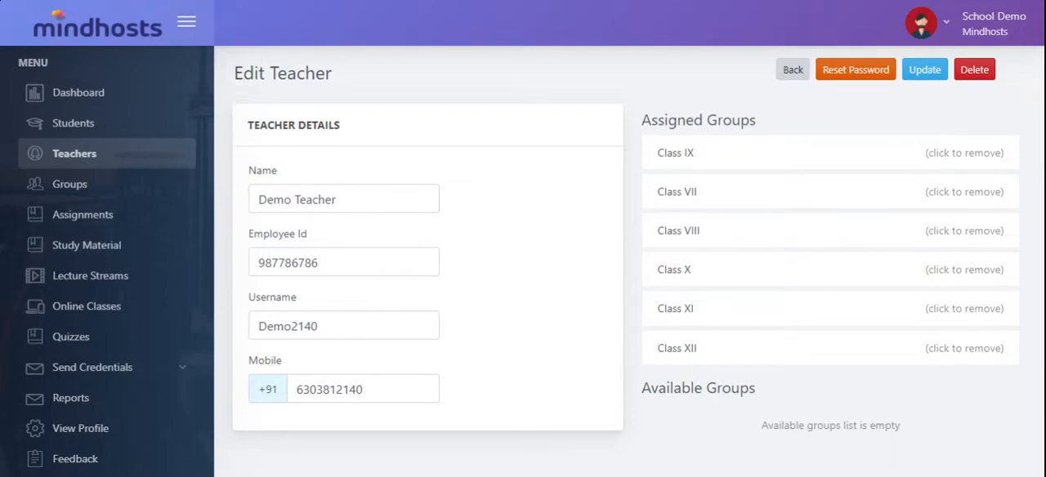
click(344, 325)
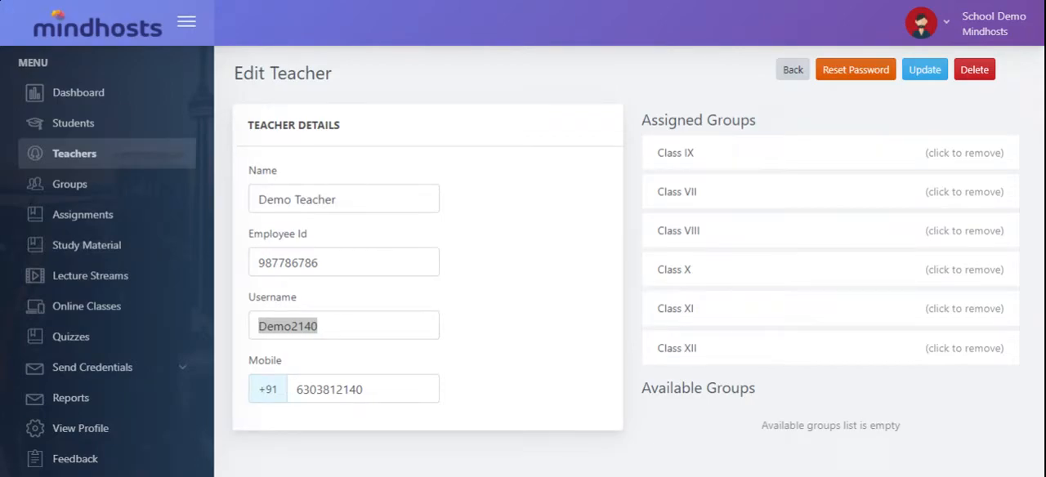
click(344, 325)
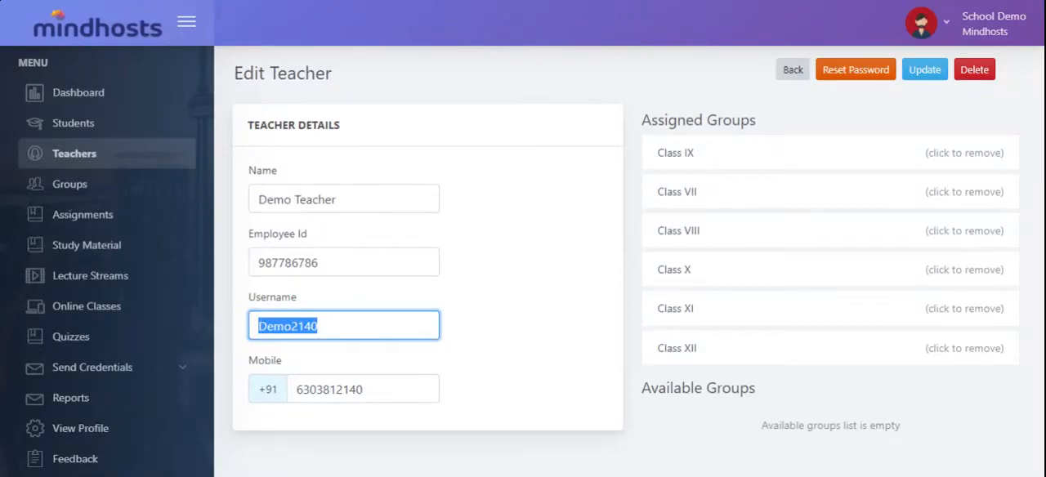
mouse_move(499, 392)
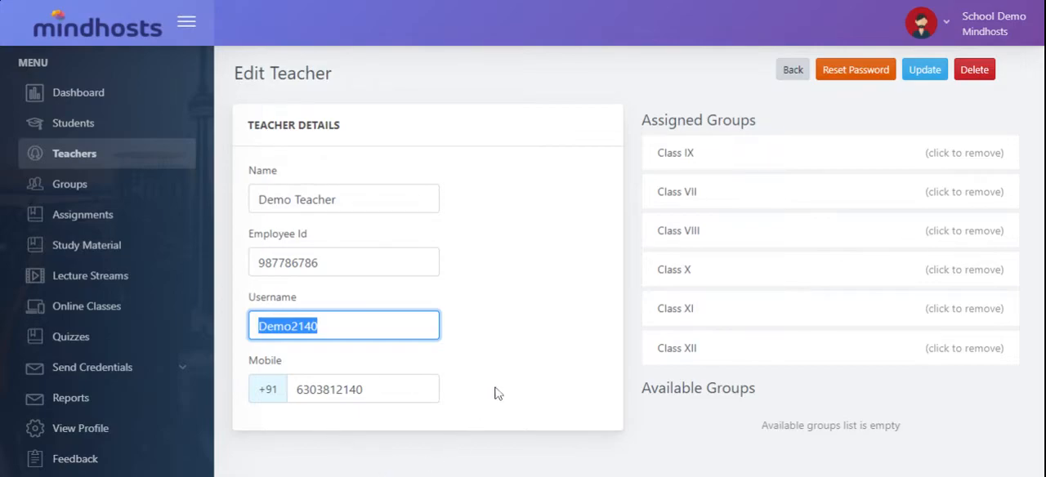
mouse_move(500, 108)
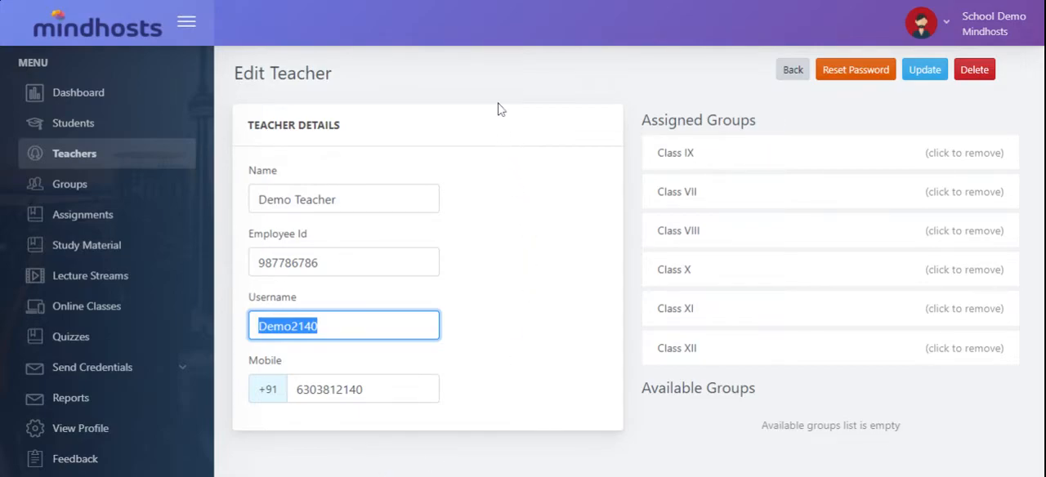
mouse_move(69, 183)
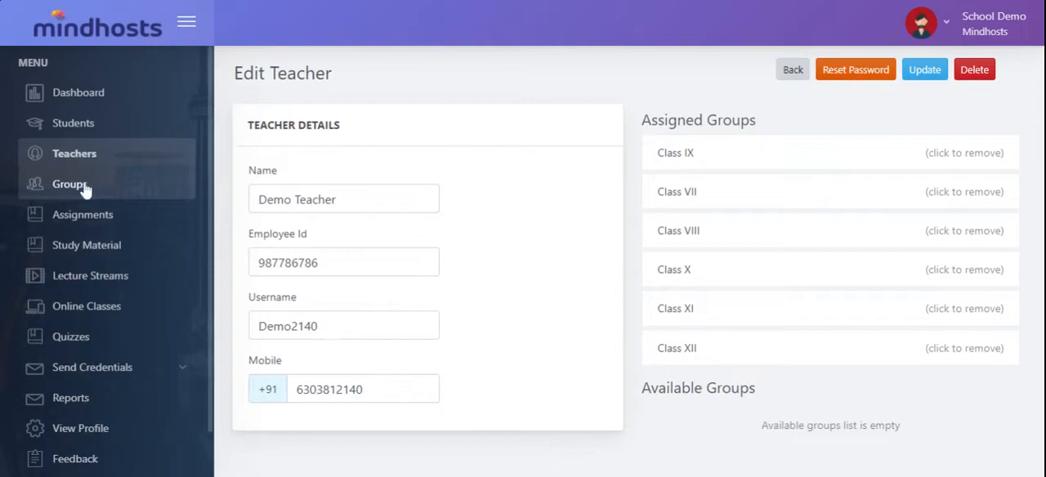
Review the class groups and their student counts, then return to the All Teachers list.
click(70, 183)
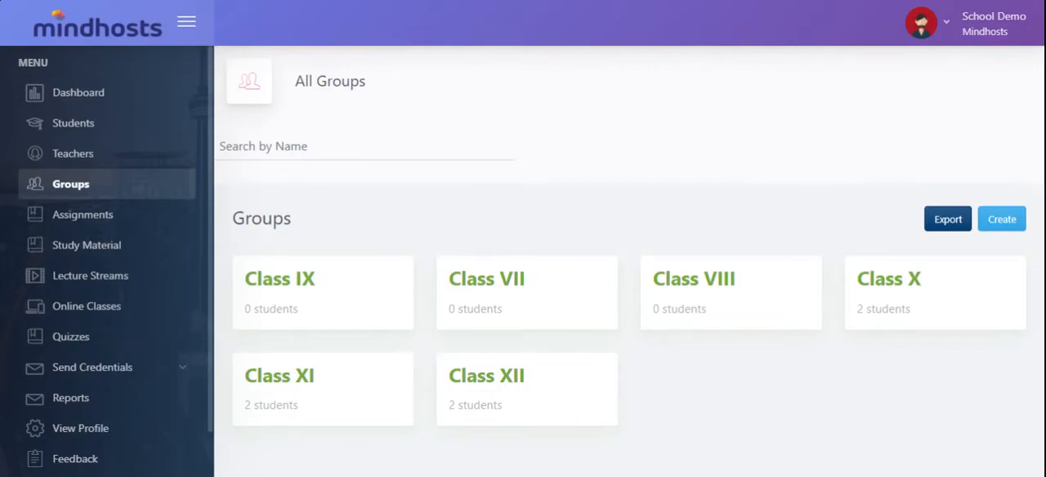
mouse_move(78, 166)
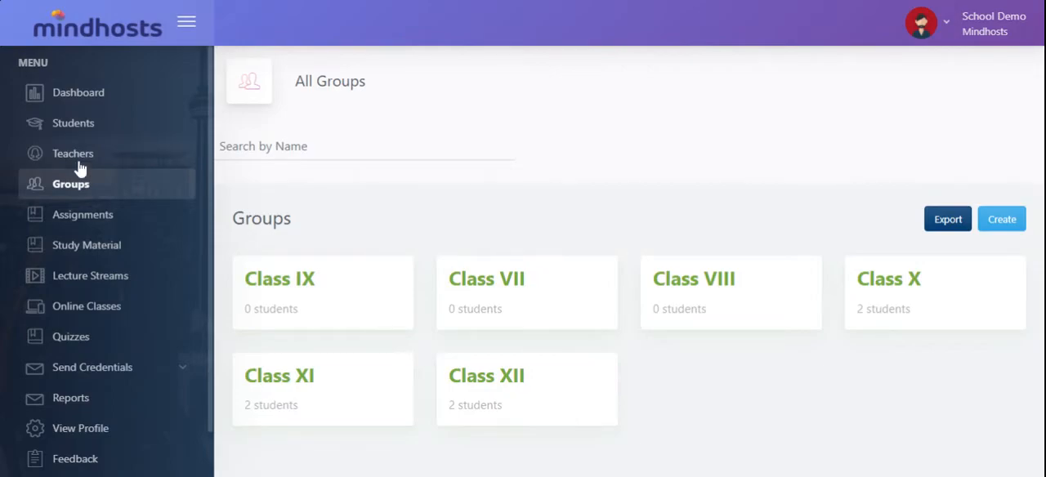
mouse_move(72, 153)
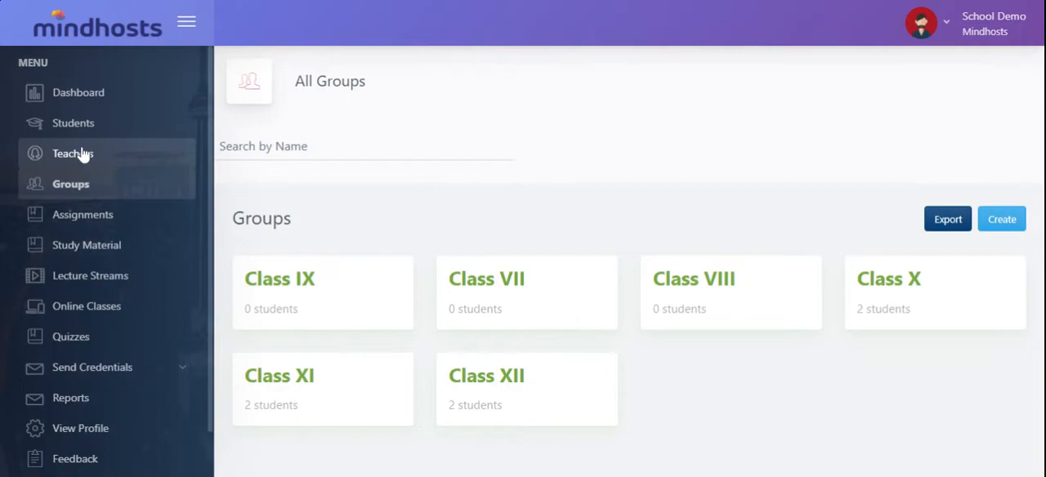
mouse_move(82, 156)
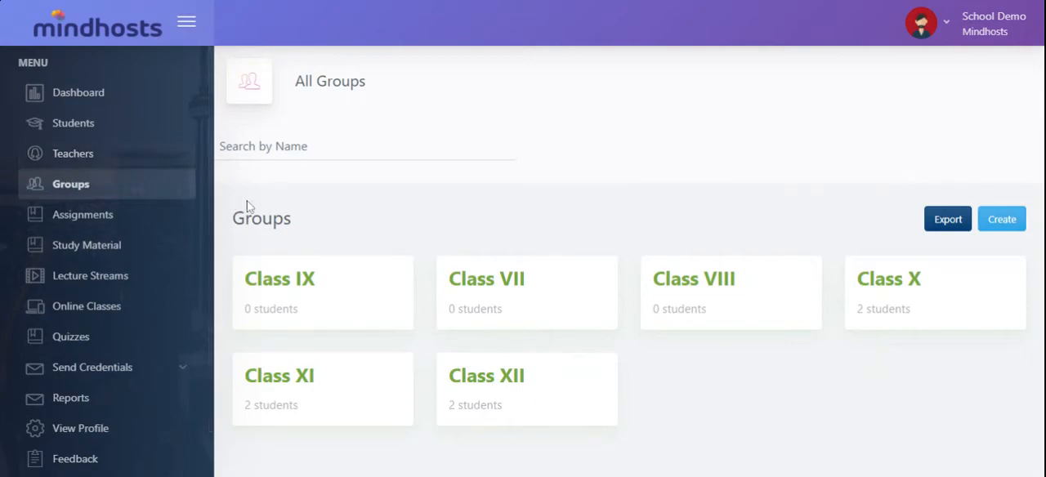
click(72, 154)
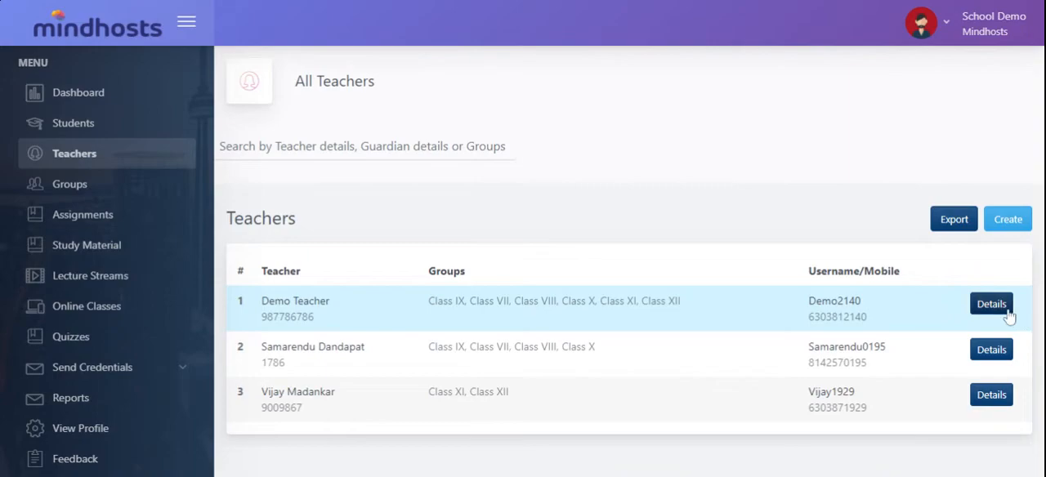
Reopen Demo Teacher's Edit Teacher page showing username Demo2140 and six assigned classes.
click(991, 305)
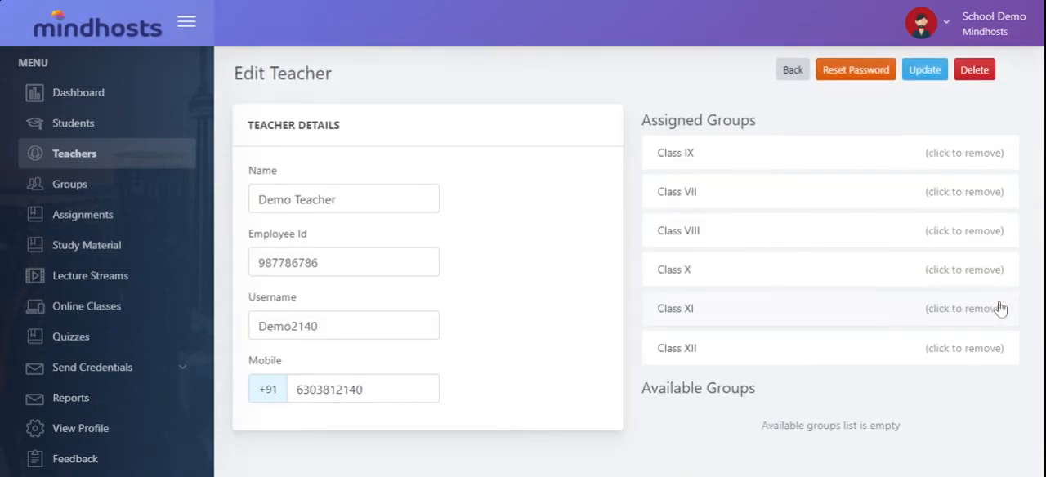
mouse_move(288, 184)
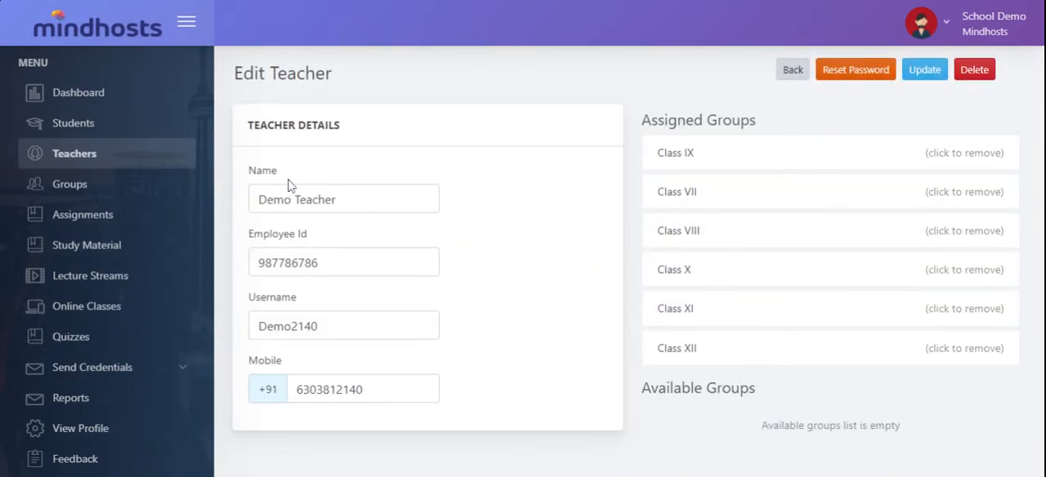
mouse_move(255, 227)
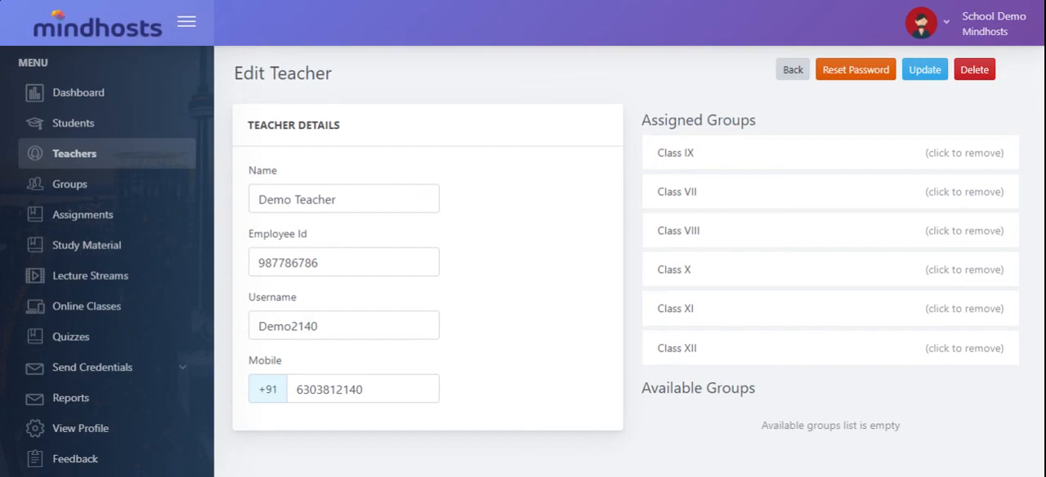
mouse_move(948, 26)
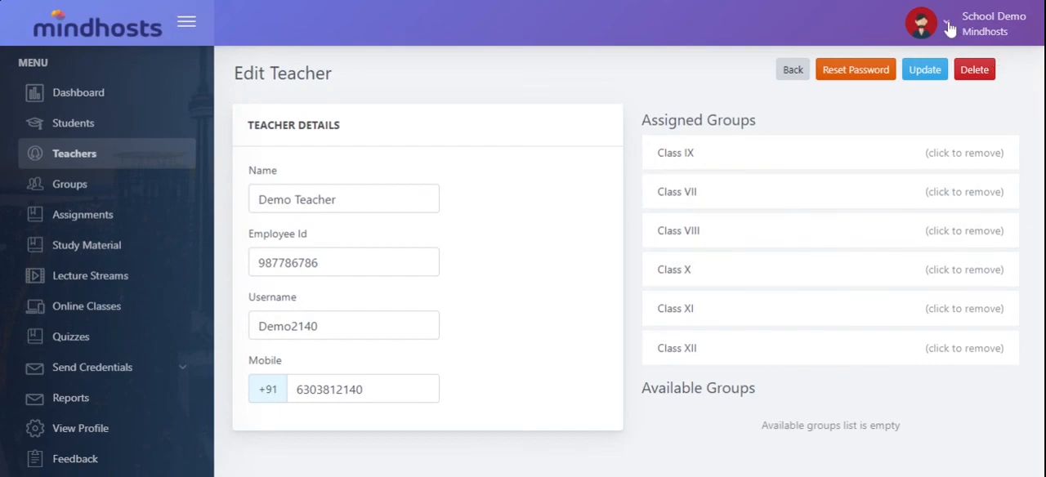